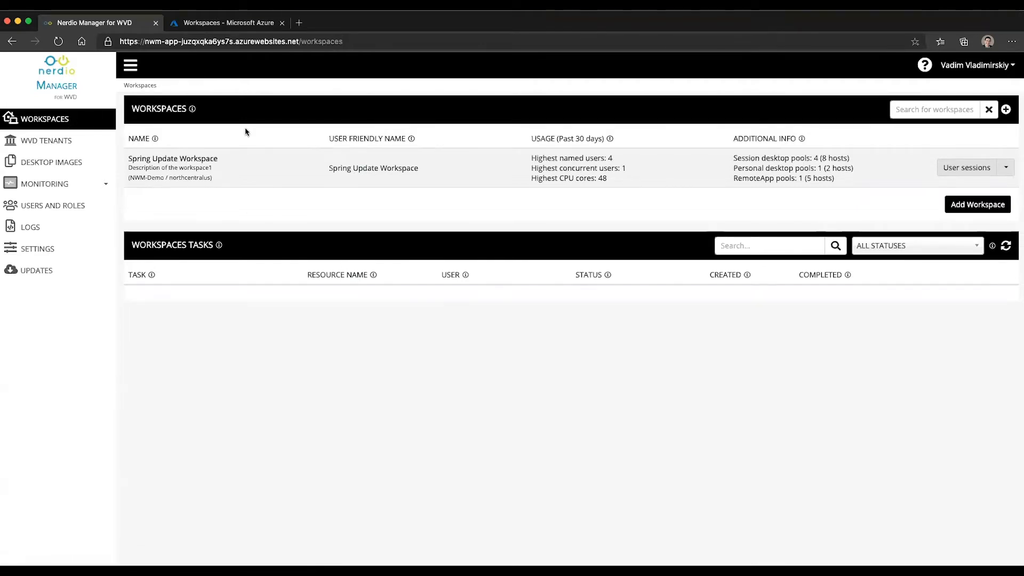
{"action": "mouse_move", "coordinate": [215, 190]}
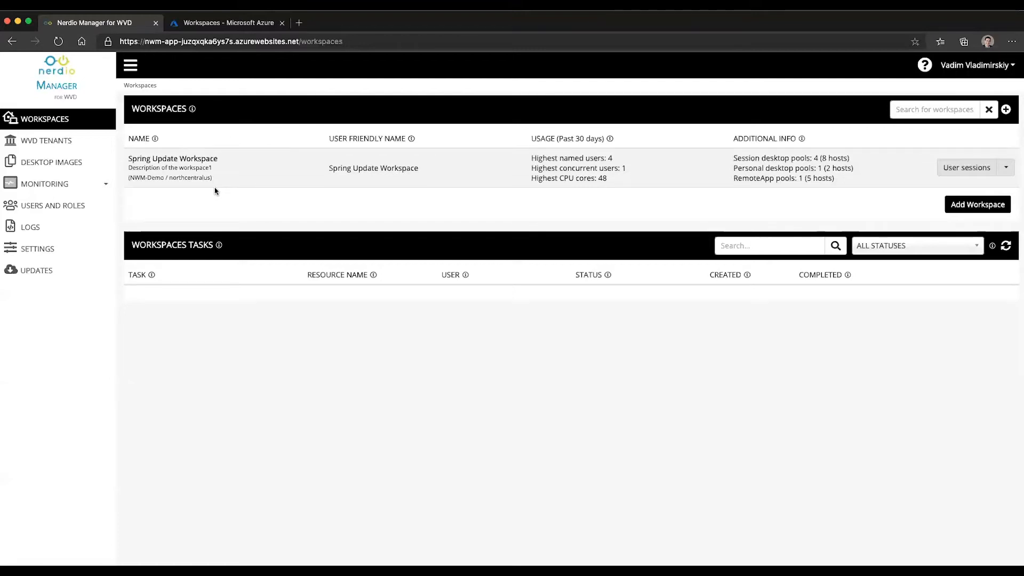
Switch to the Azure tab's Workspaces list showing Spring Update Workspace
{"action": "left_click", "coordinate": [227, 23]}
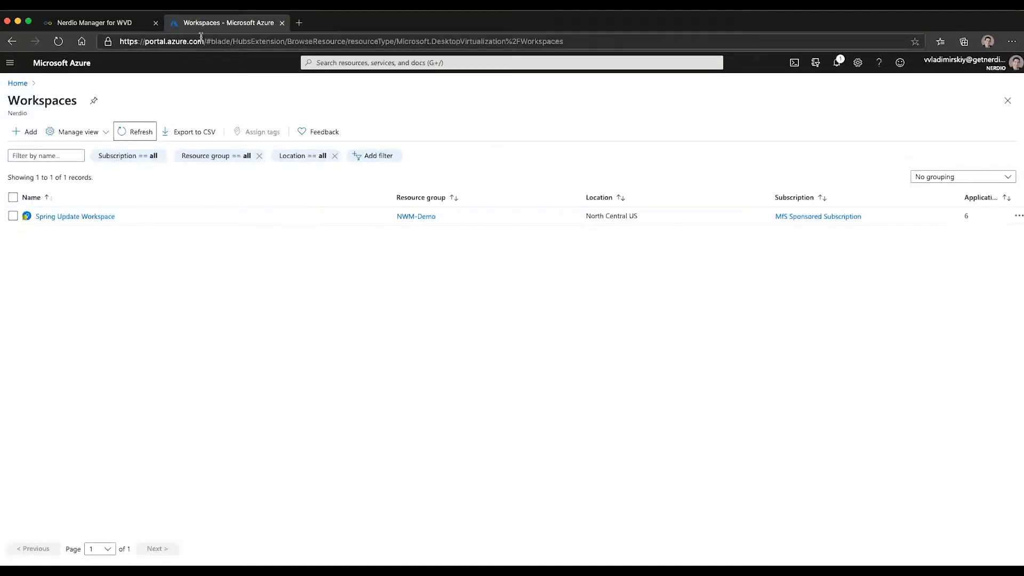
{"action": "mouse_move", "coordinate": [221, 155]}
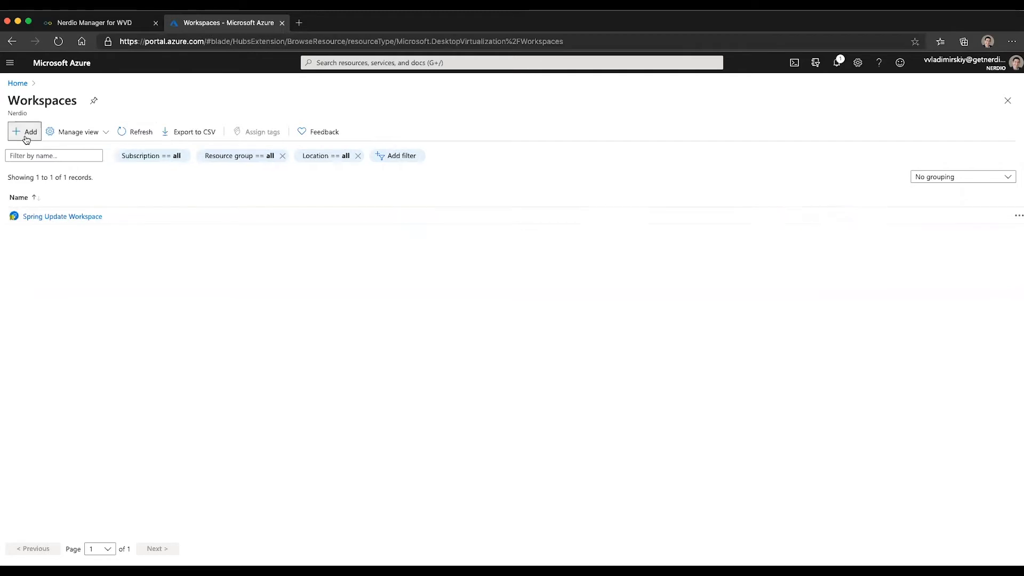
Add 'Workspace Test1' in NWM-Demo, pass review validation, and launch its deployment
{"action": "left_click", "coordinate": [25, 132]}
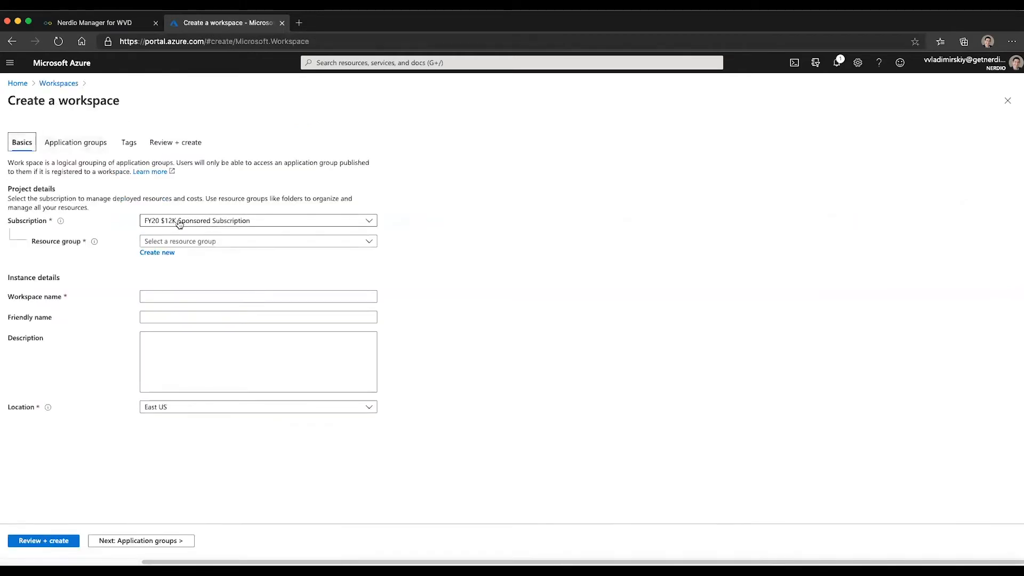
{"action": "left_click", "coordinate": [257, 241]}
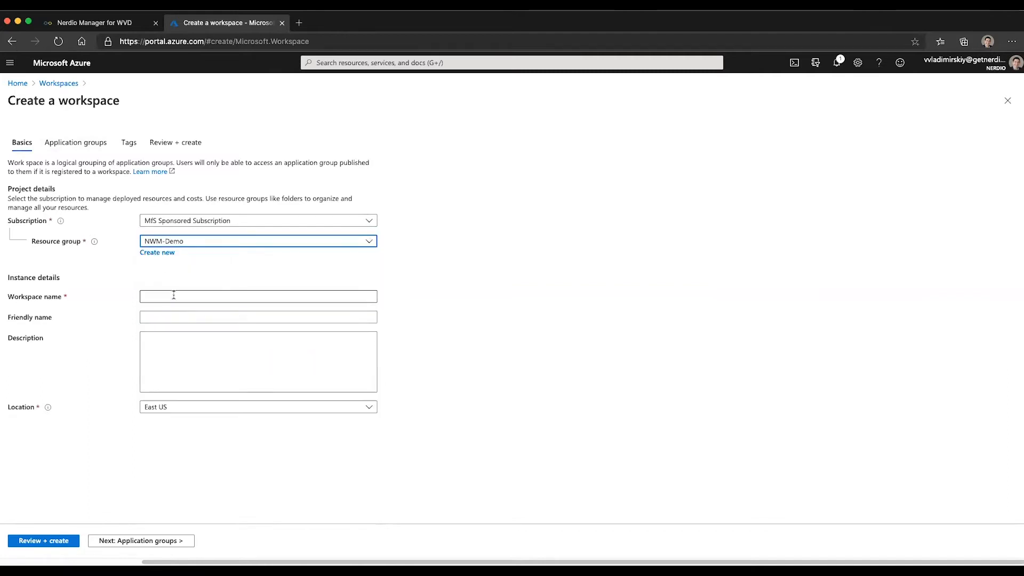
{"action": "type", "text": "Workspace Test1"}
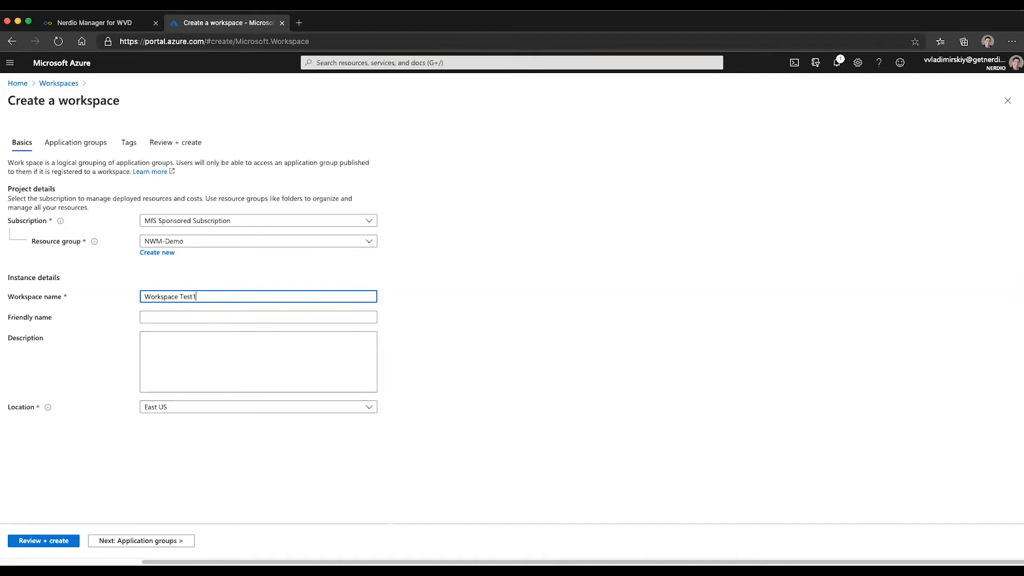
{"action": "left_click", "coordinate": [43, 540]}
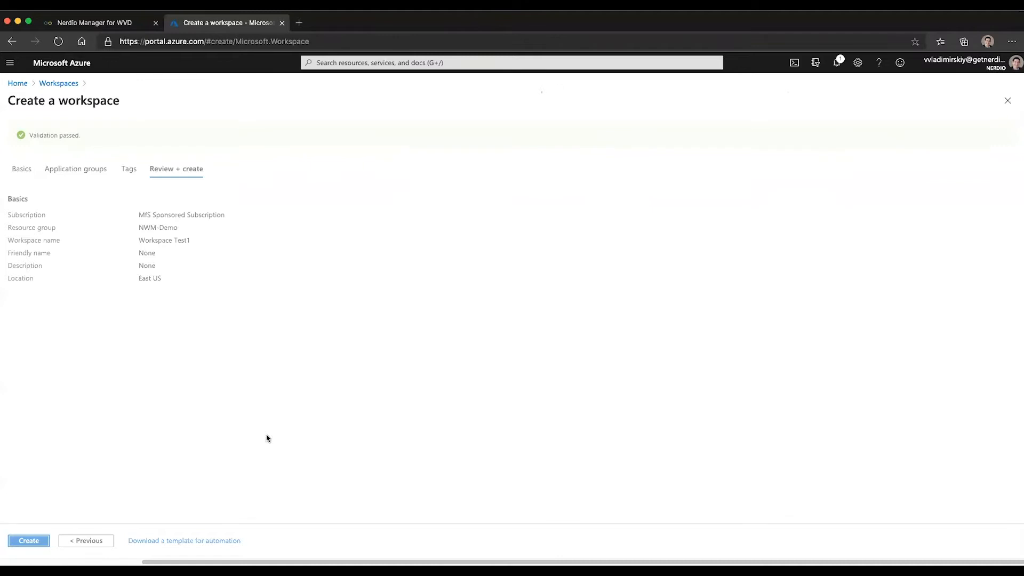
{"action": "left_click", "coordinate": [28, 540]}
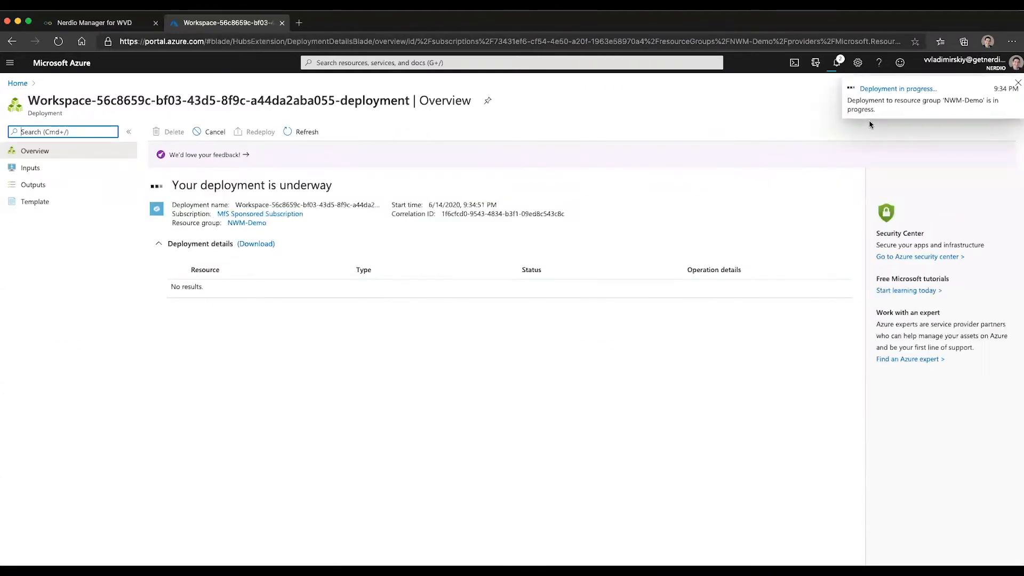
Return to Nerdio Manager's Workspaces page, still listing only Spring Update Workspace
{"action": "left_click", "coordinate": [95, 22]}
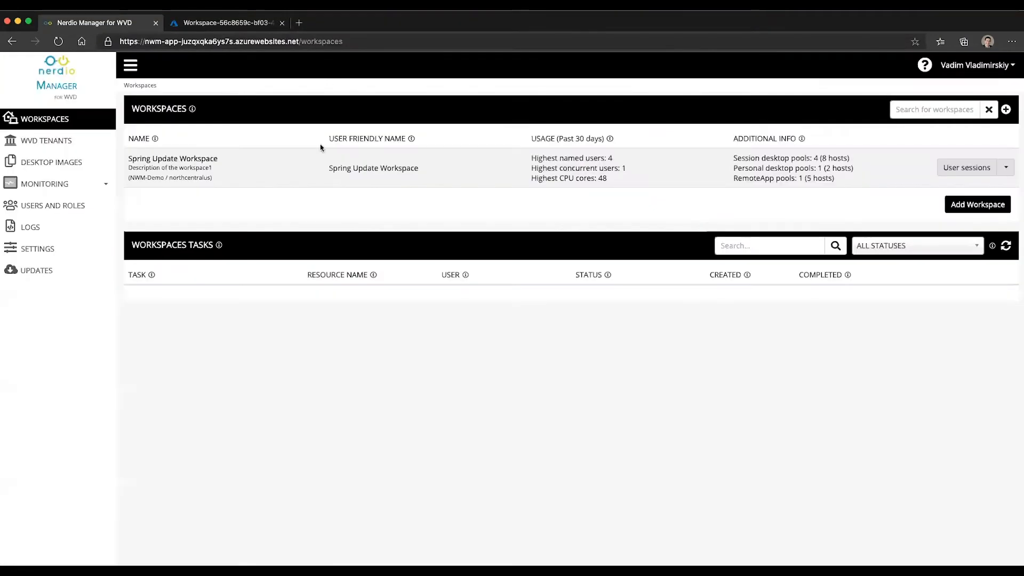
{"action": "mouse_move", "coordinate": [98, 328]}
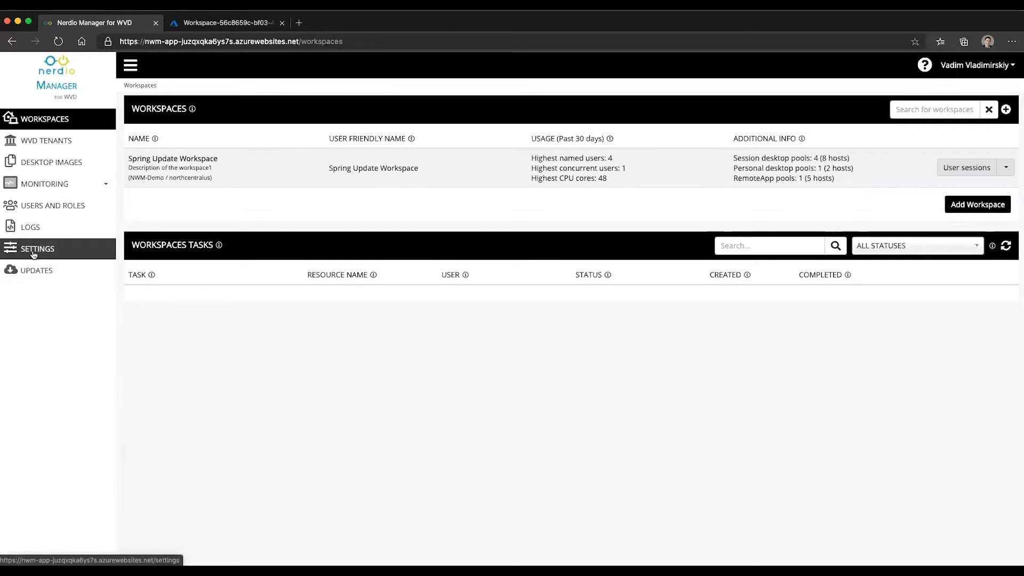
Review Settings showing NWM-Demo as default linked resource group, briefly checking Azure deployment
{"action": "left_click", "coordinate": [38, 248]}
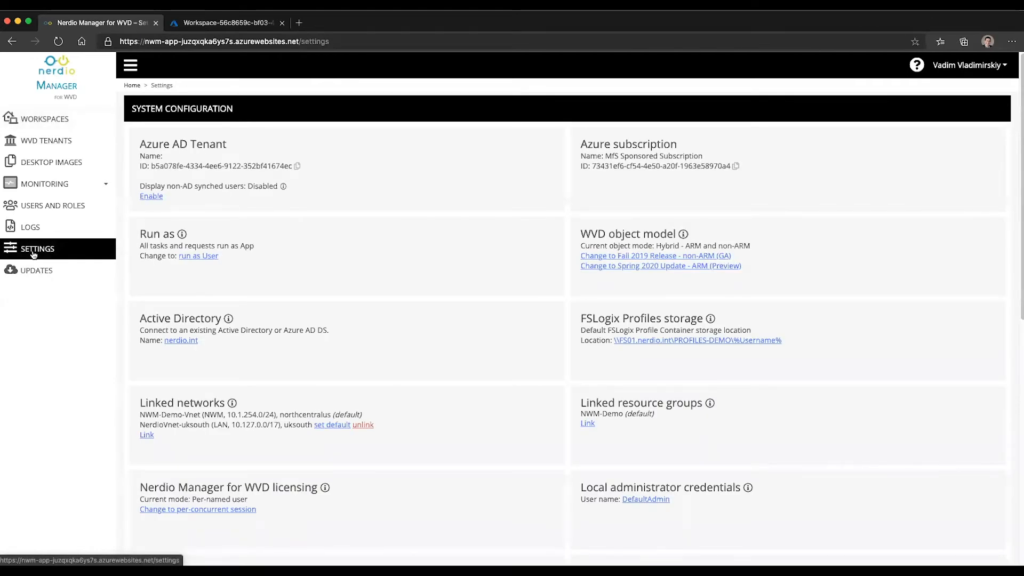
{"action": "mouse_move", "coordinate": [87, 243]}
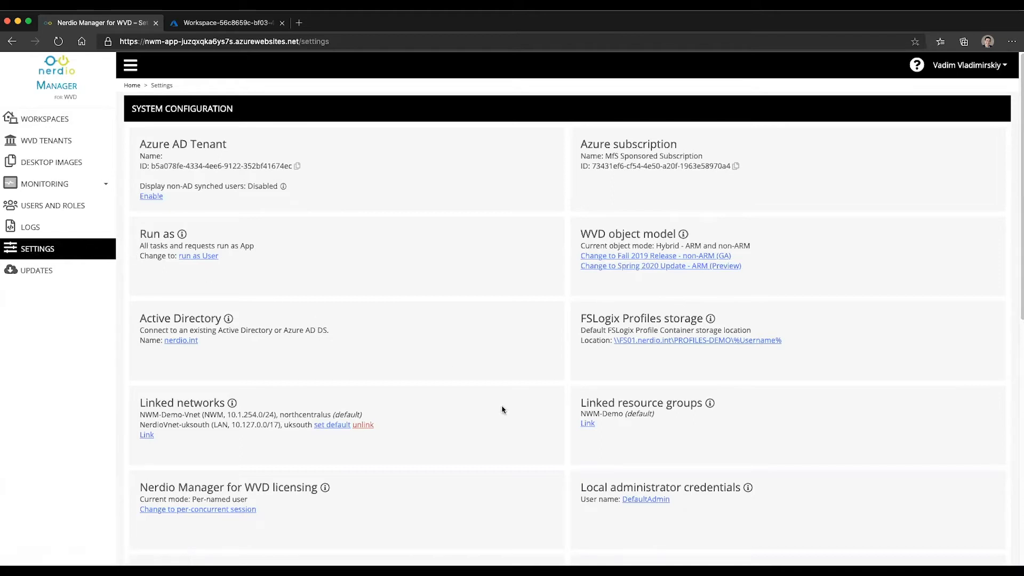
{"action": "scroll", "scroll_direction": "down", "scroll_amount": 3}
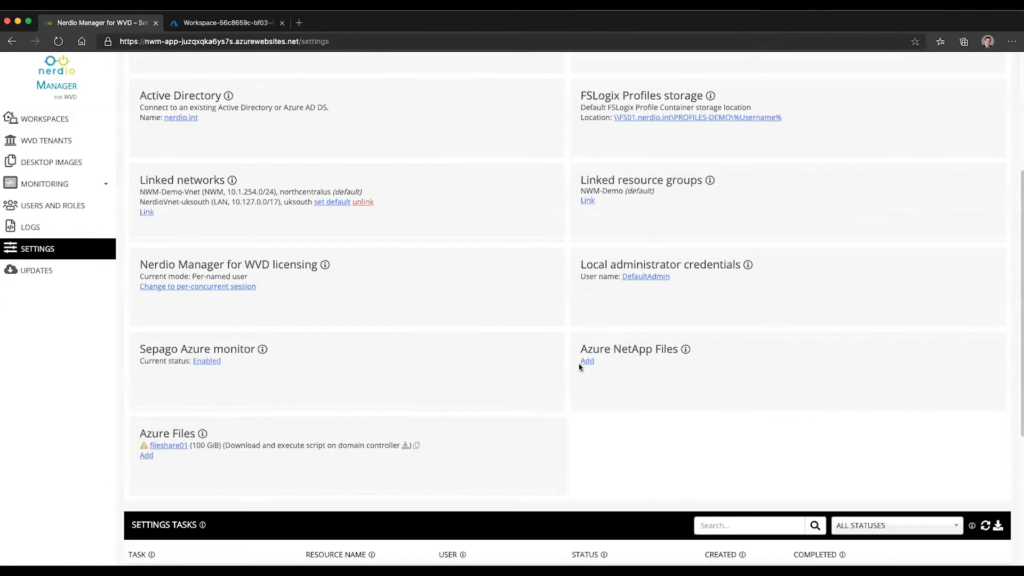
{"action": "mouse_move", "coordinate": [628, 227]}
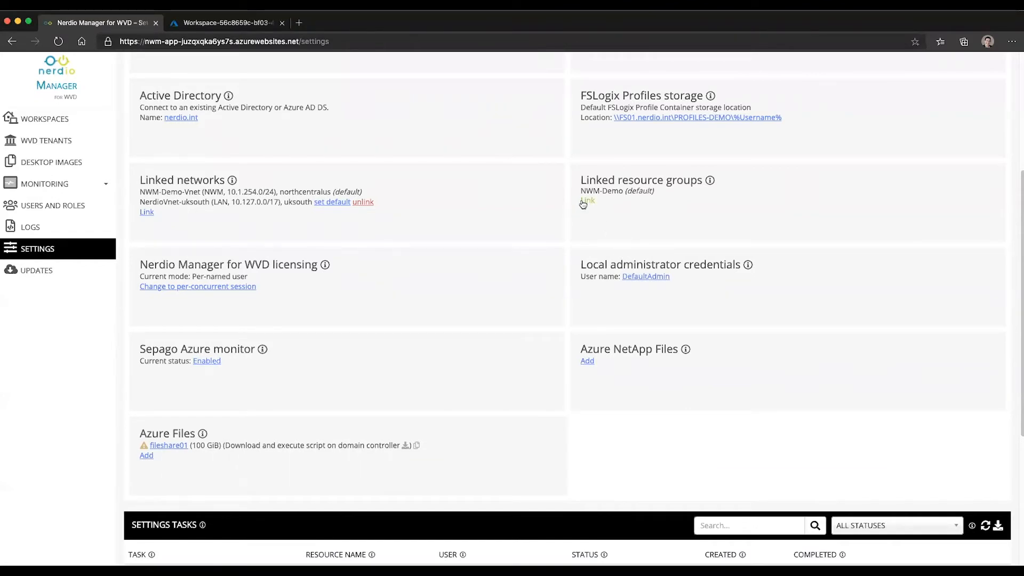
{"action": "left_click", "coordinate": [587, 200]}
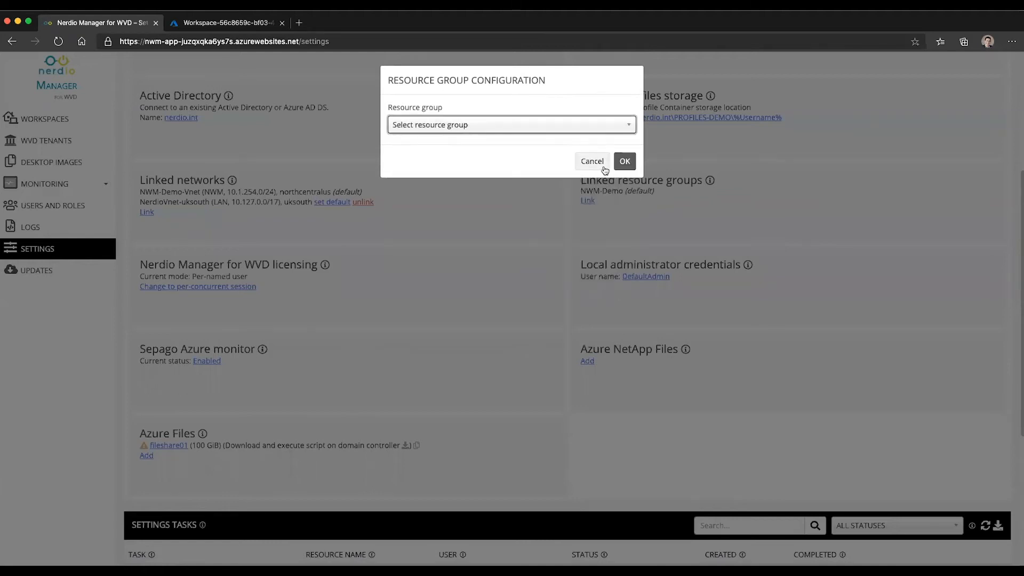
{"action": "left_click", "coordinate": [591, 162]}
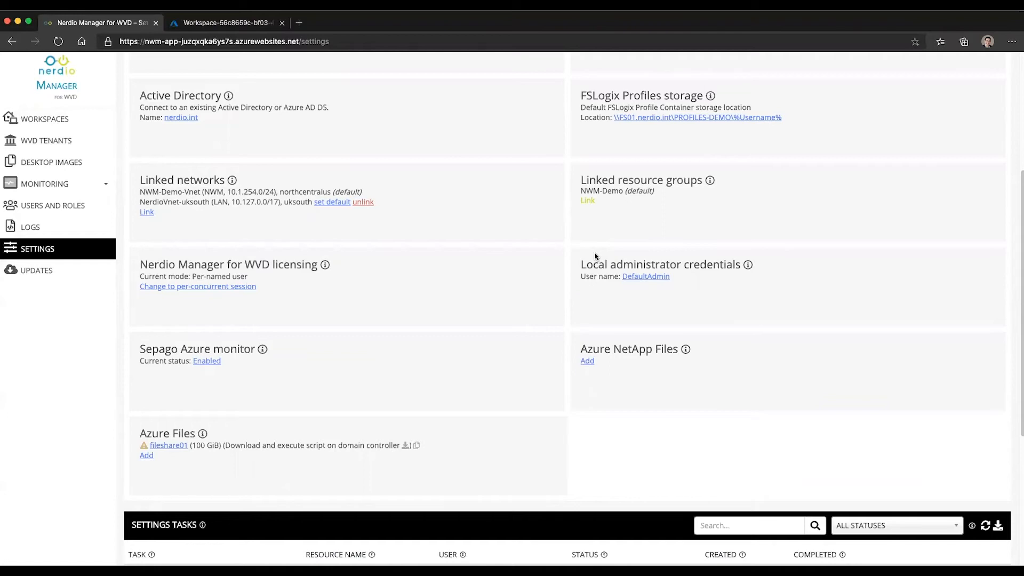
{"action": "mouse_move", "coordinate": [581, 131]}
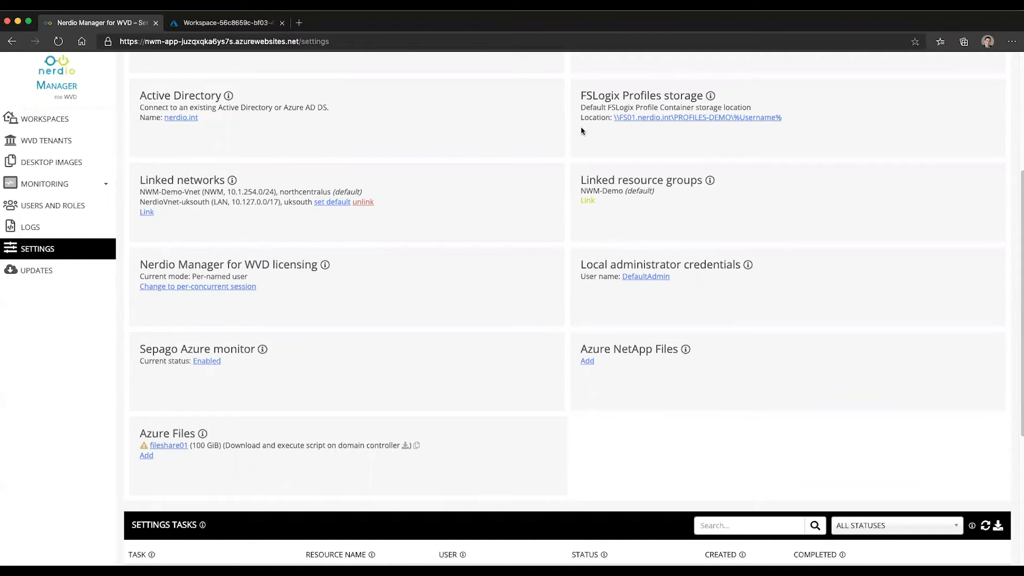
{"action": "left_click", "coordinate": [225, 22]}
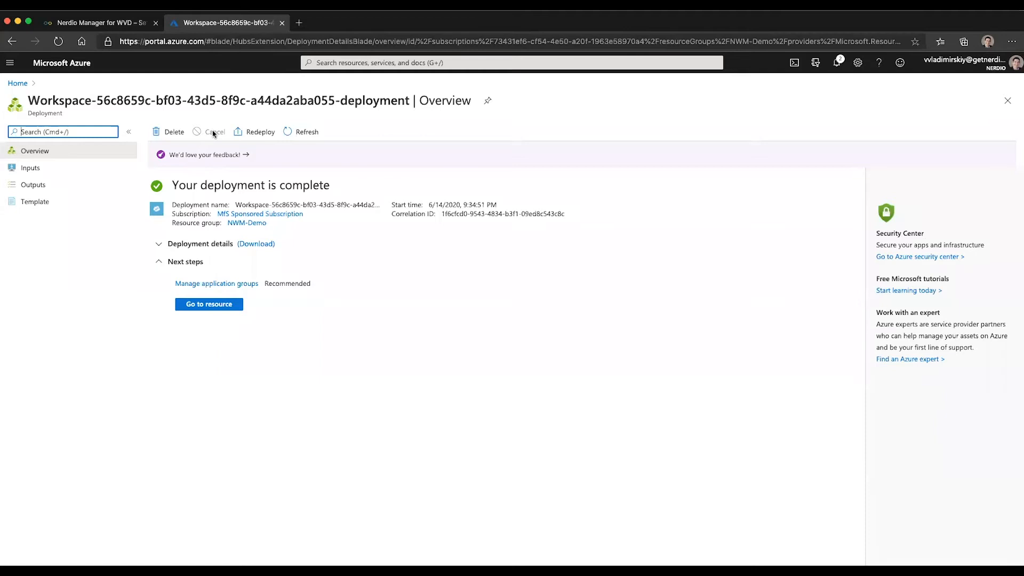
{"action": "mouse_move", "coordinate": [247, 223]}
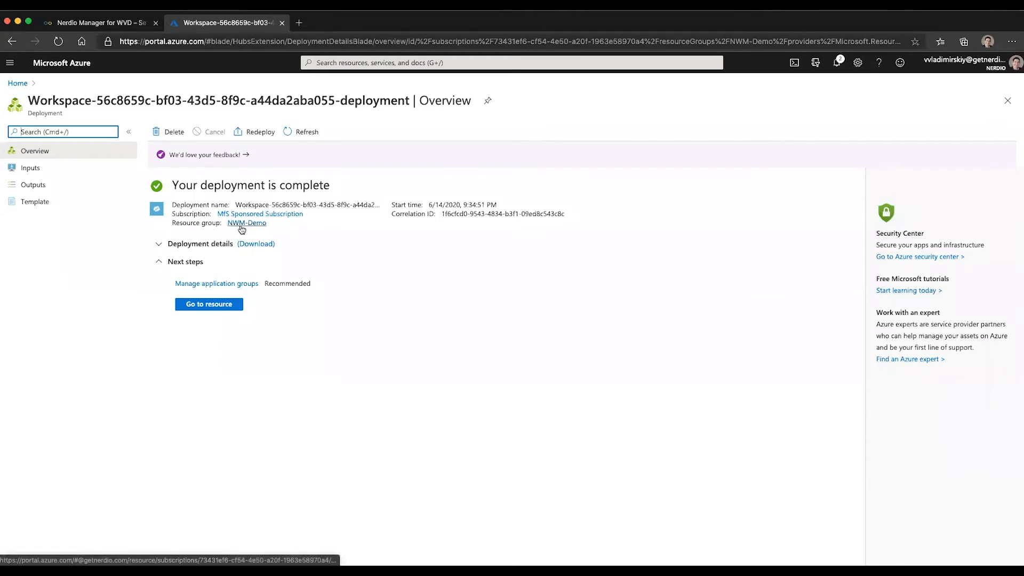
{"action": "left_click", "coordinate": [98, 22]}
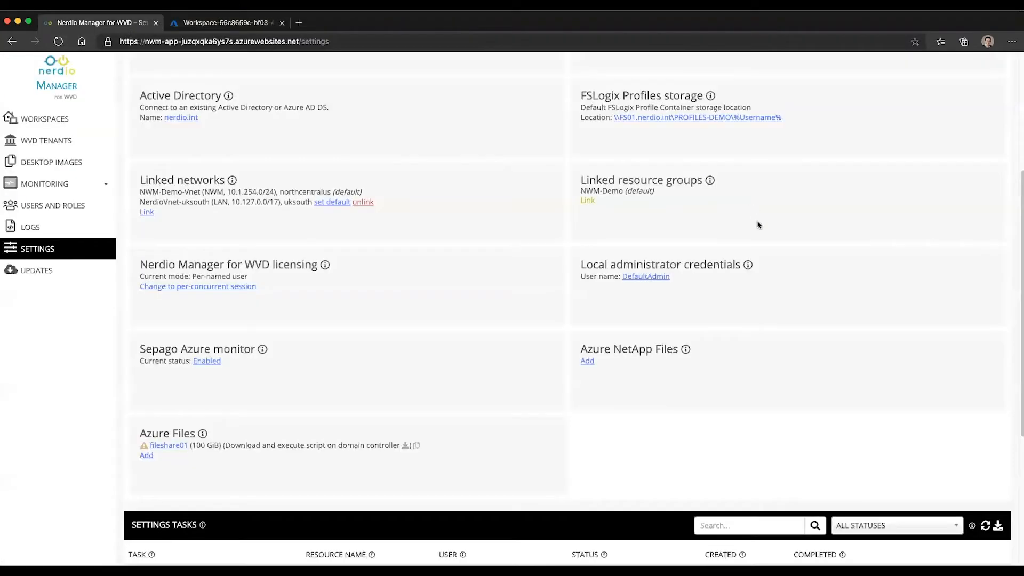
{"action": "double_click", "coordinate": [603, 191]}
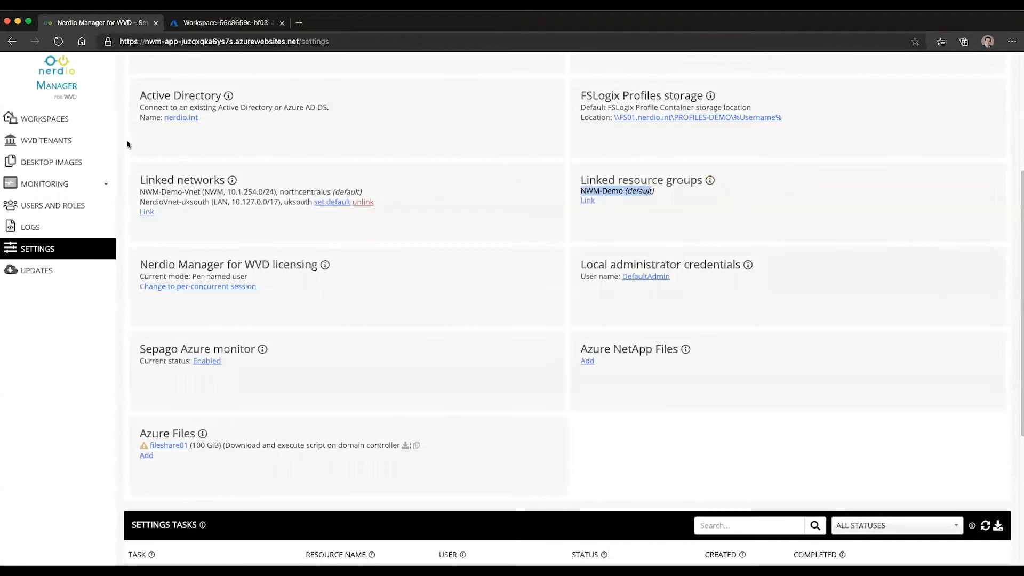
{"action": "left_click", "coordinate": [44, 119]}
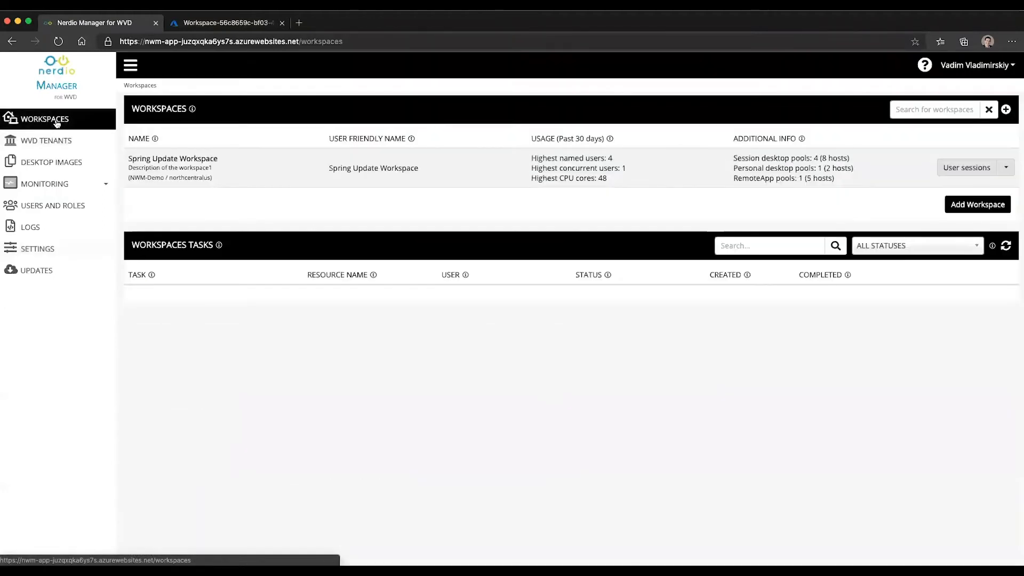
{"action": "left_click", "coordinate": [58, 41]}
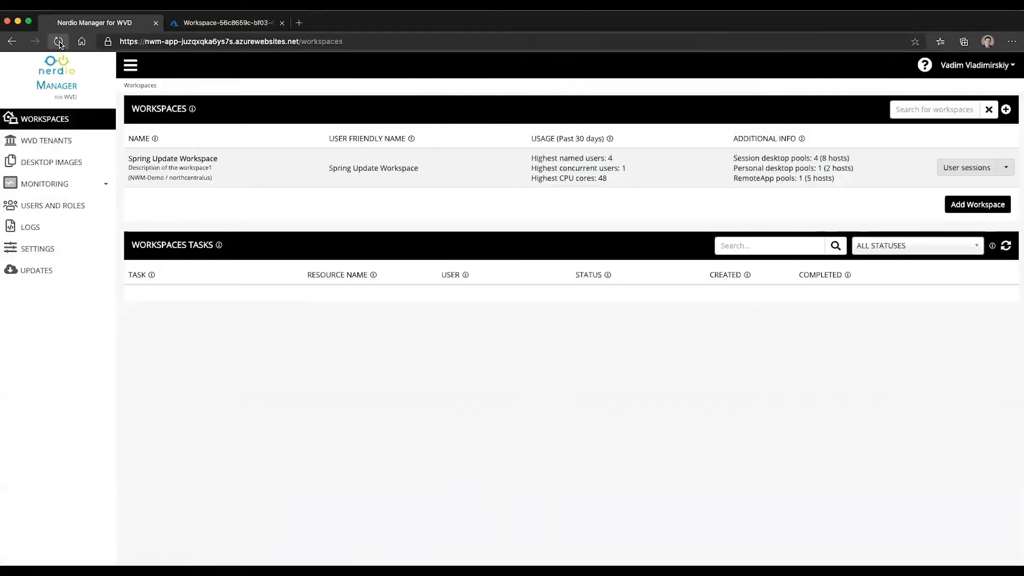
{"action": "left_click", "coordinate": [58, 41]}
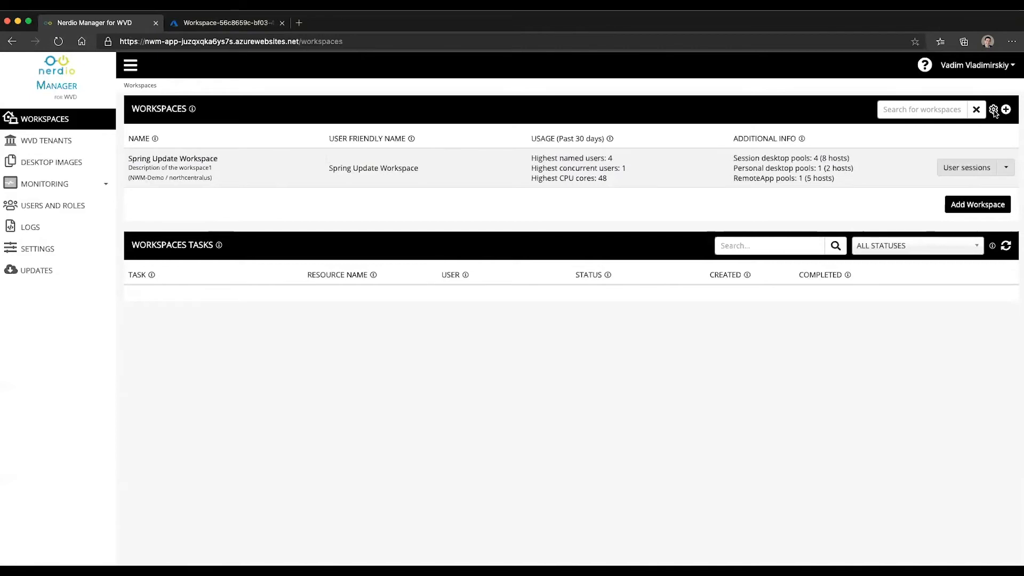
Turn 'Hide unassigned workspaces' Off in the workspace list display options
{"action": "left_click", "coordinate": [993, 109]}
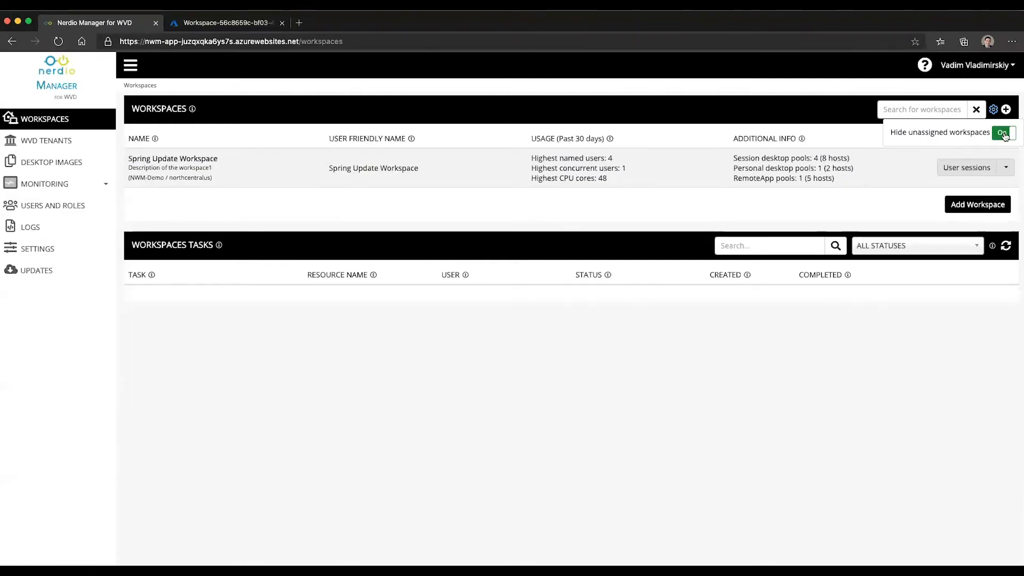
{"action": "left_click", "coordinate": [1004, 132]}
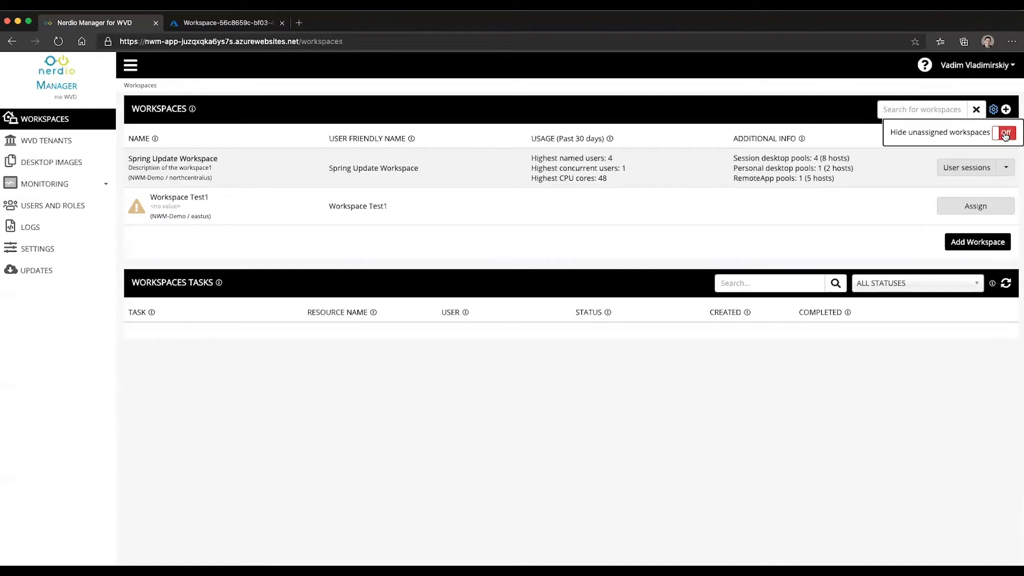
{"action": "left_click", "coordinate": [312, 270]}
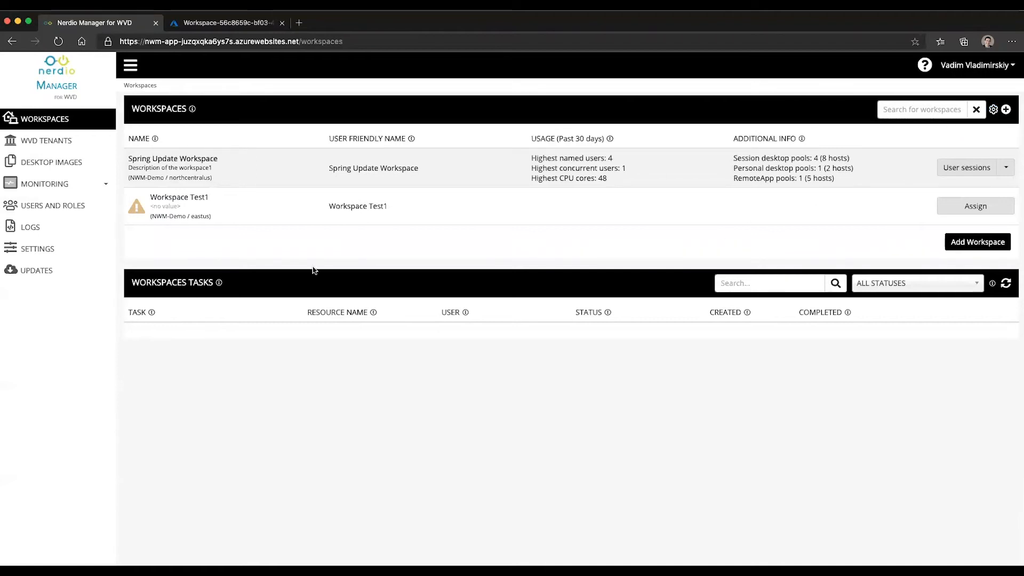
{"action": "mouse_move", "coordinate": [178, 216]}
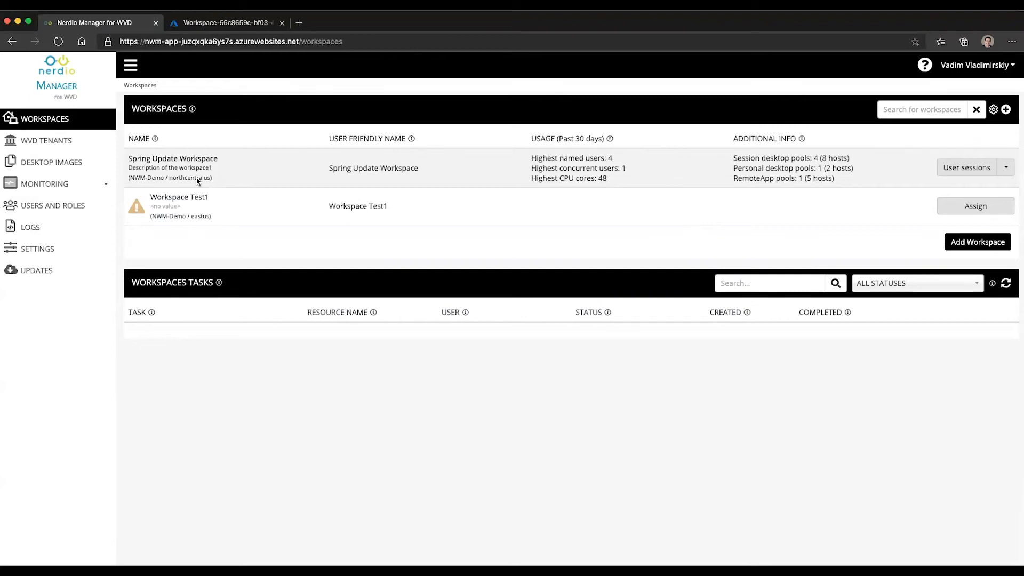
{"action": "mouse_move", "coordinate": [840, 221]}
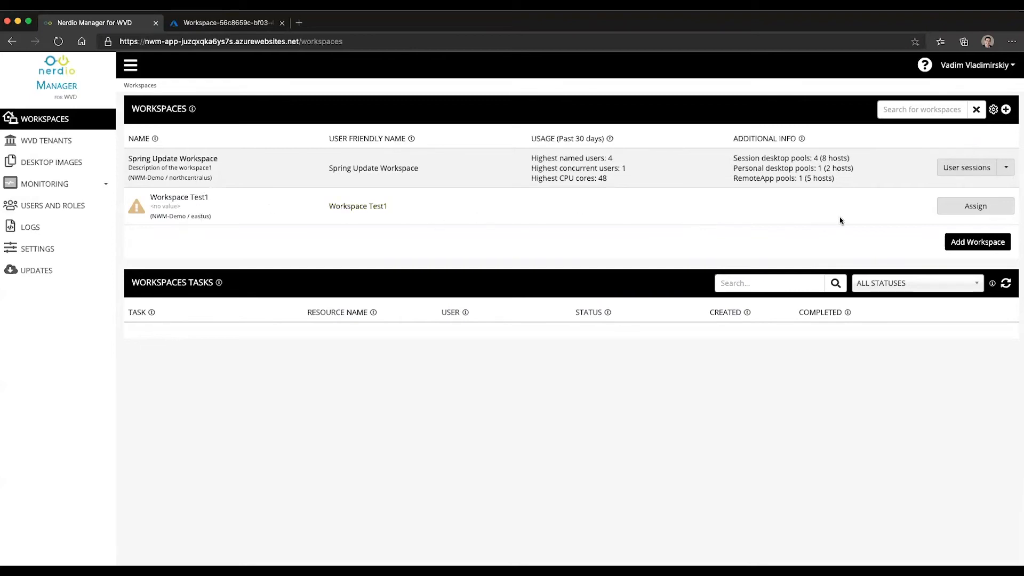
{"action": "mouse_move", "coordinate": [672, 228]}
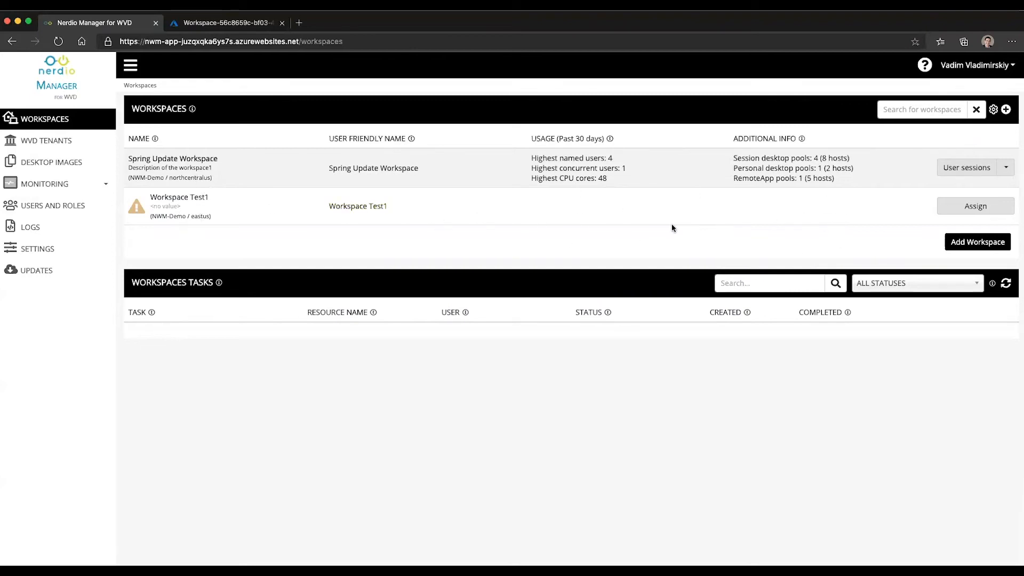
{"action": "mouse_move", "coordinate": [786, 206]}
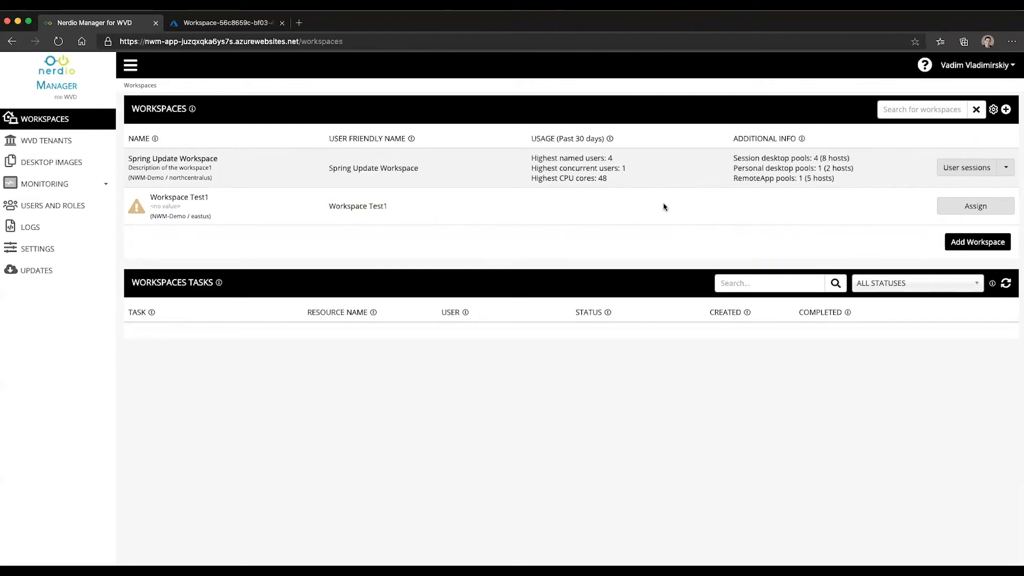
{"action": "mouse_move", "coordinate": [139, 211]}
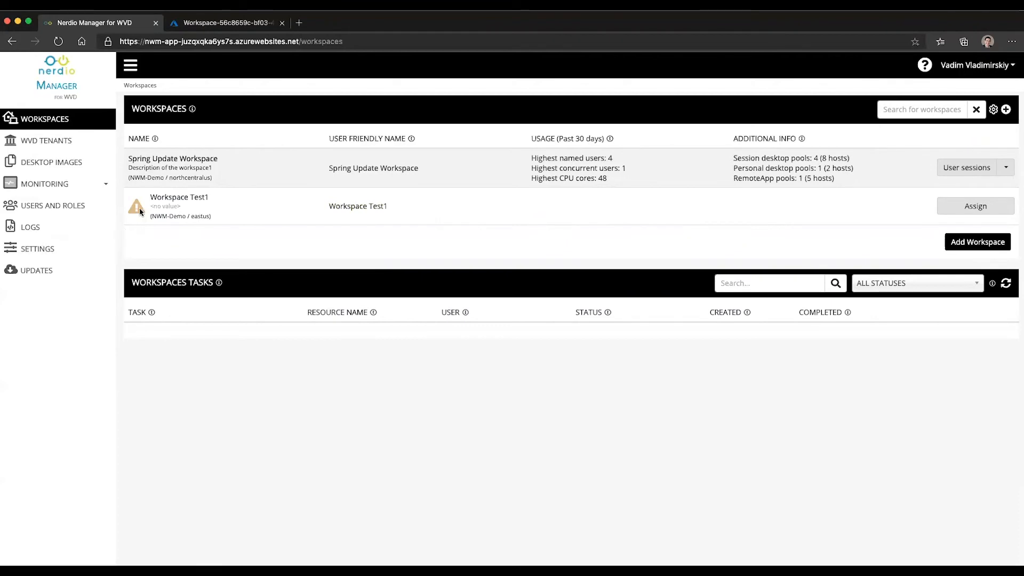
{"action": "mouse_move", "coordinate": [239, 224]}
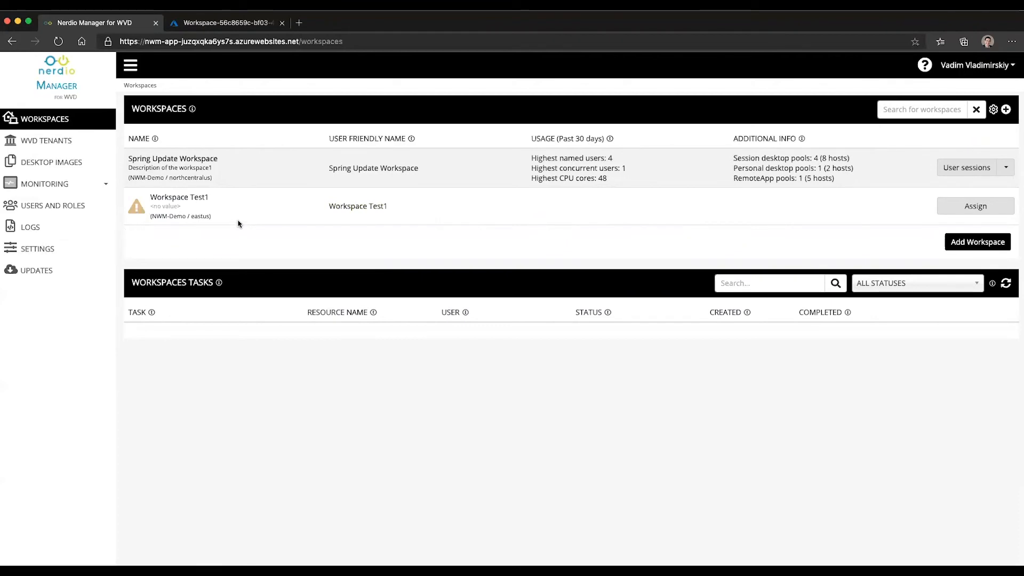
{"action": "mouse_move", "coordinate": [364, 232]}
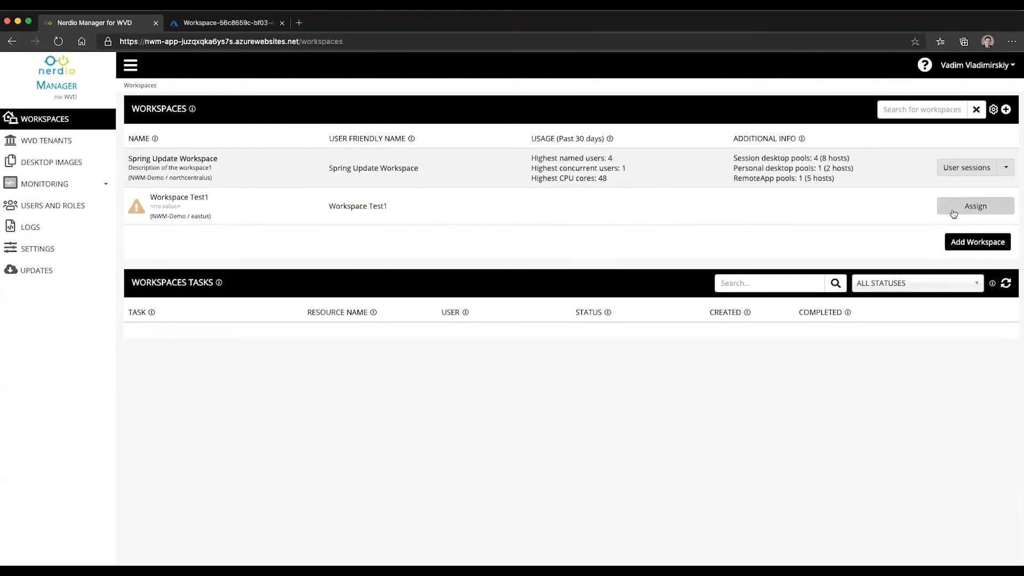
Assign Workspace Test1, confirm the action, and return to the workspaces list
{"action": "left_click", "coordinate": [974, 206]}
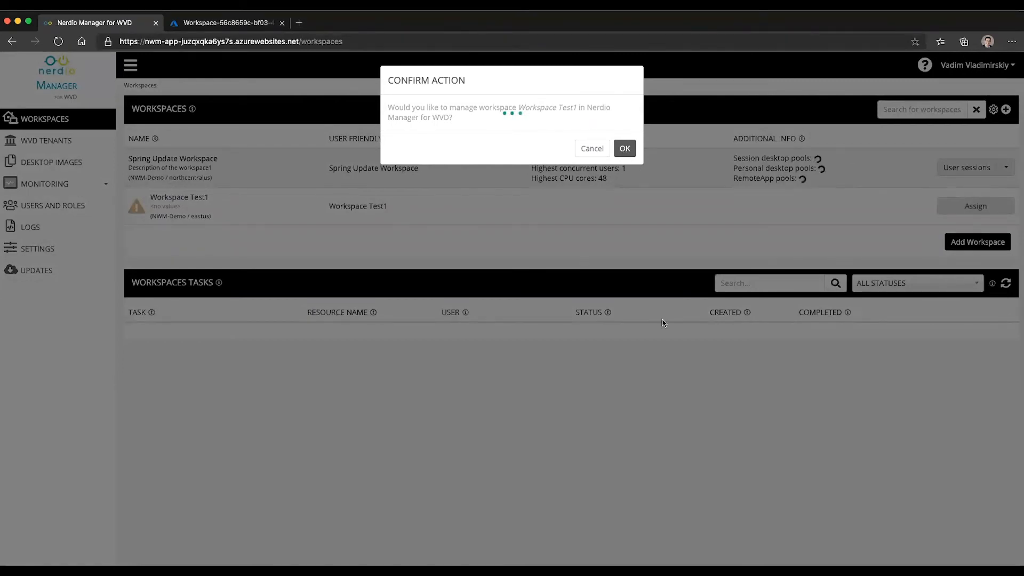
{"action": "left_click", "coordinate": [624, 149]}
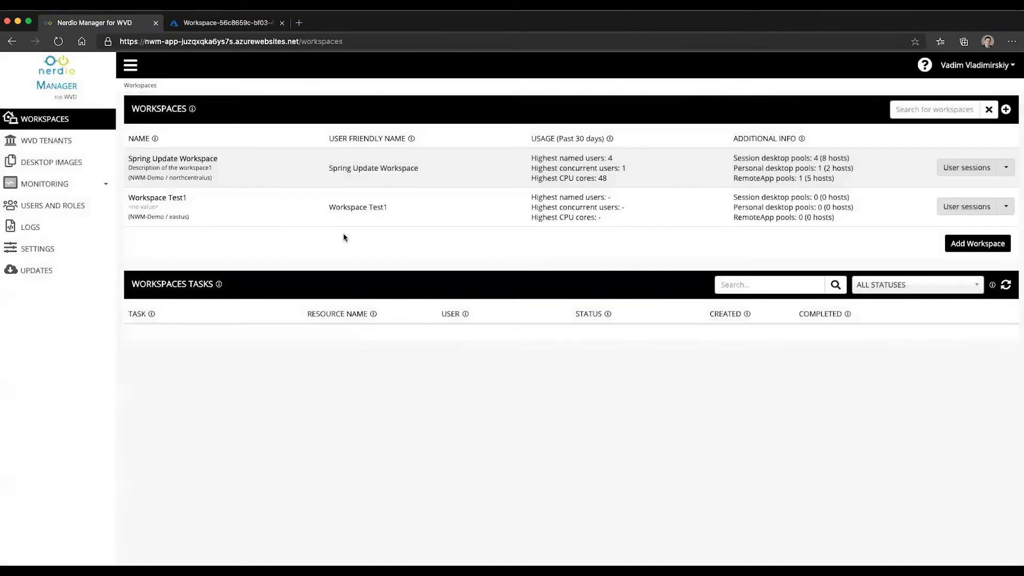
{"action": "mouse_move", "coordinate": [244, 231]}
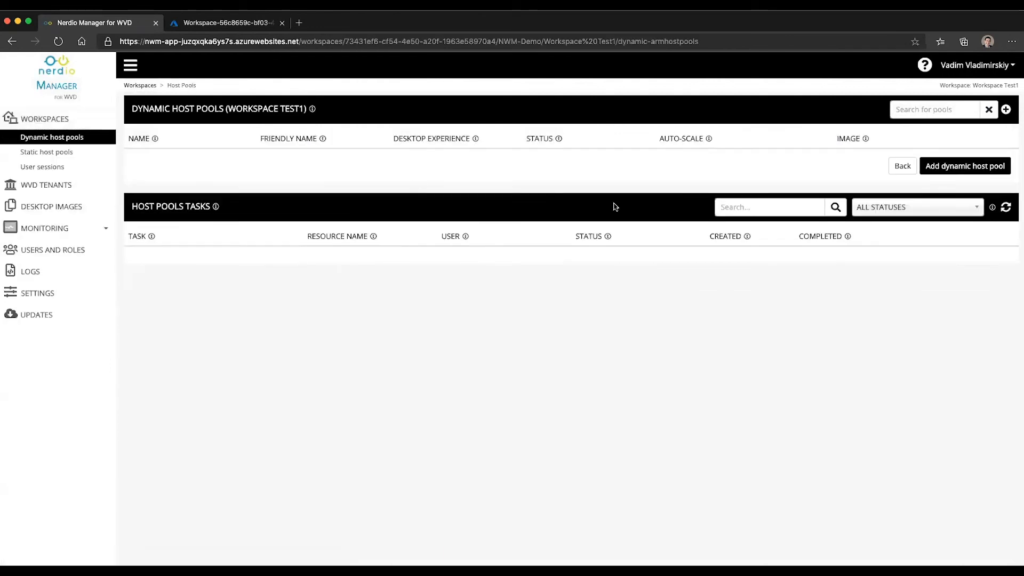
{"action": "left_click", "coordinate": [964, 165]}
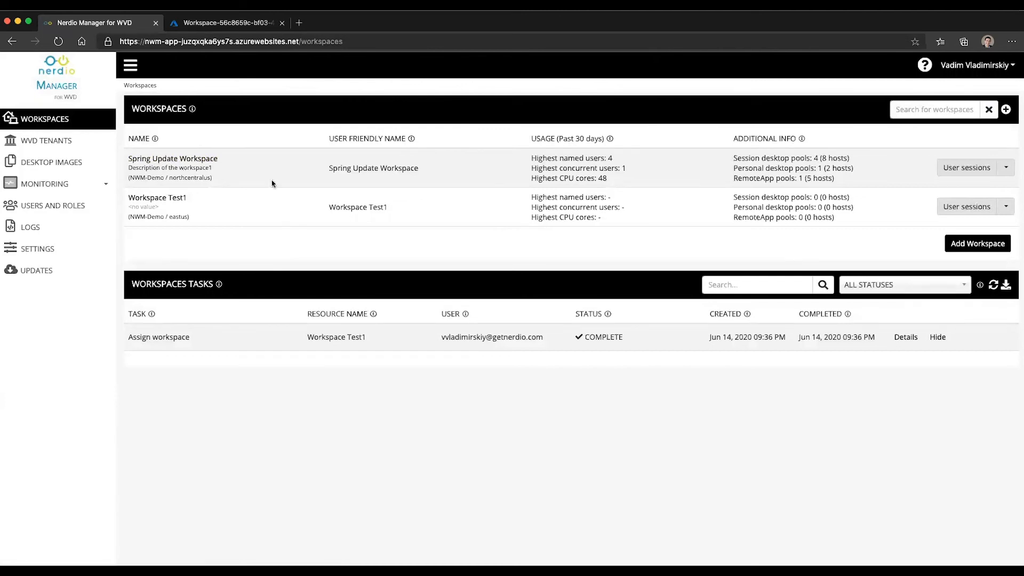
Delete Workspace Test1 from its actions menu, confirming with 'CONFIRM'
{"action": "left_click", "coordinate": [1006, 207]}
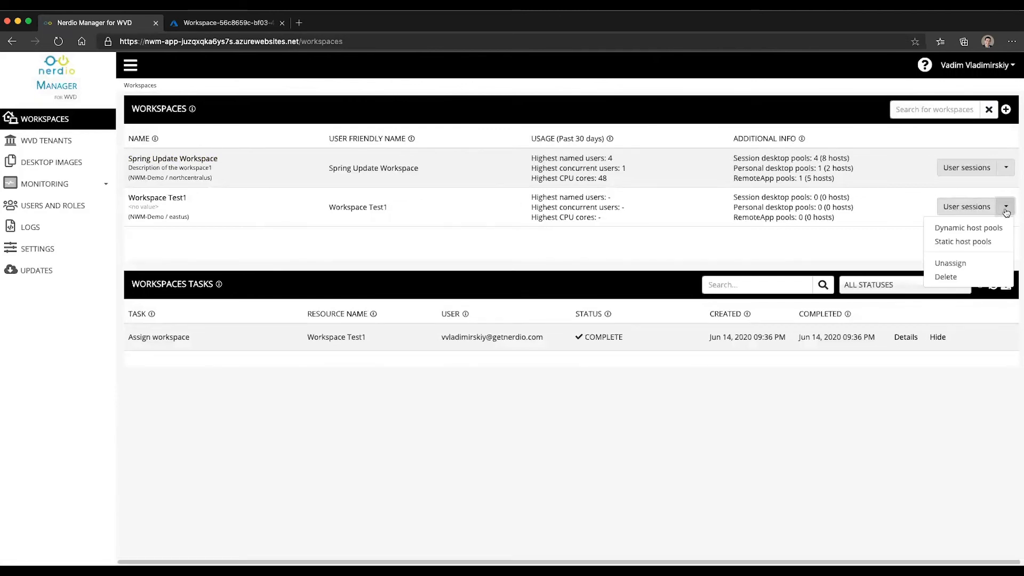
{"action": "mouse_move", "coordinate": [969, 274]}
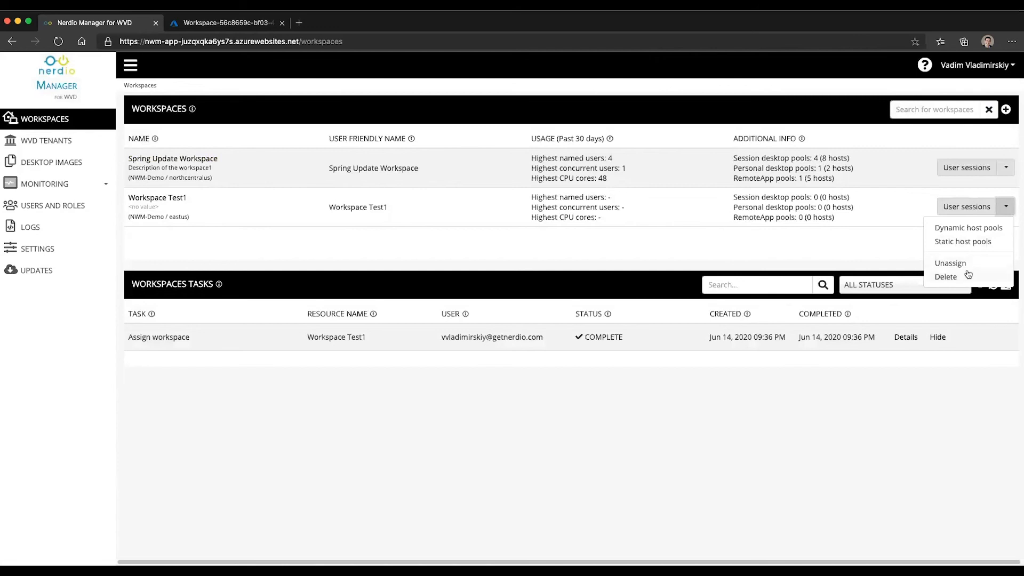
{"action": "left_click", "coordinate": [945, 276]}
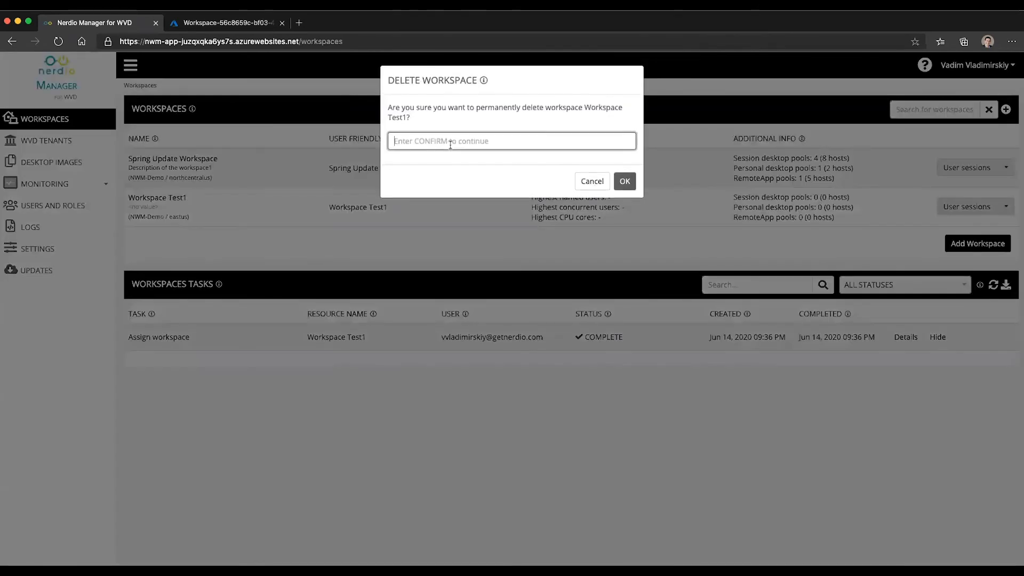
{"action": "type", "text": "CONFIRM"}
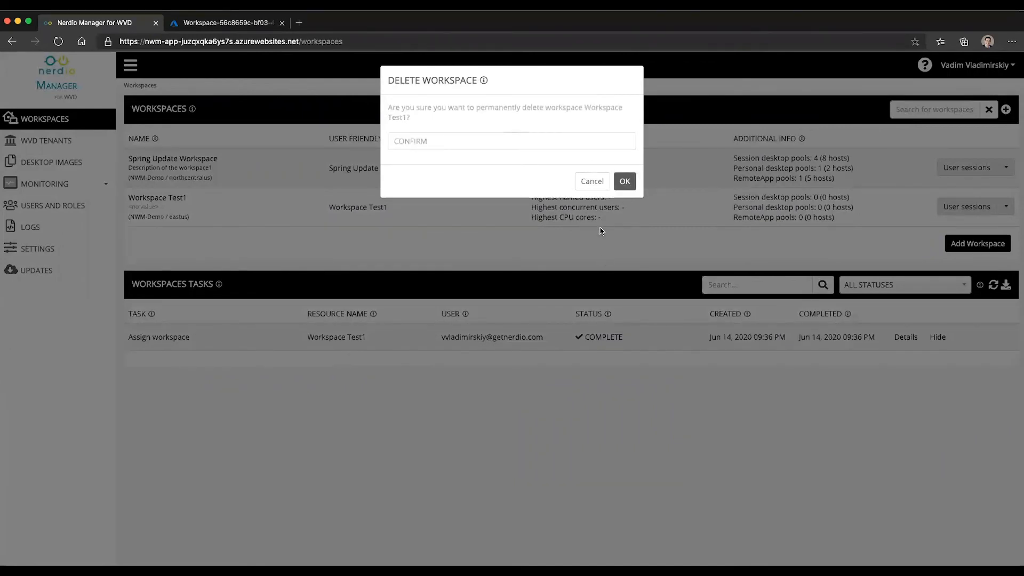
{"action": "left_click", "coordinate": [623, 181]}
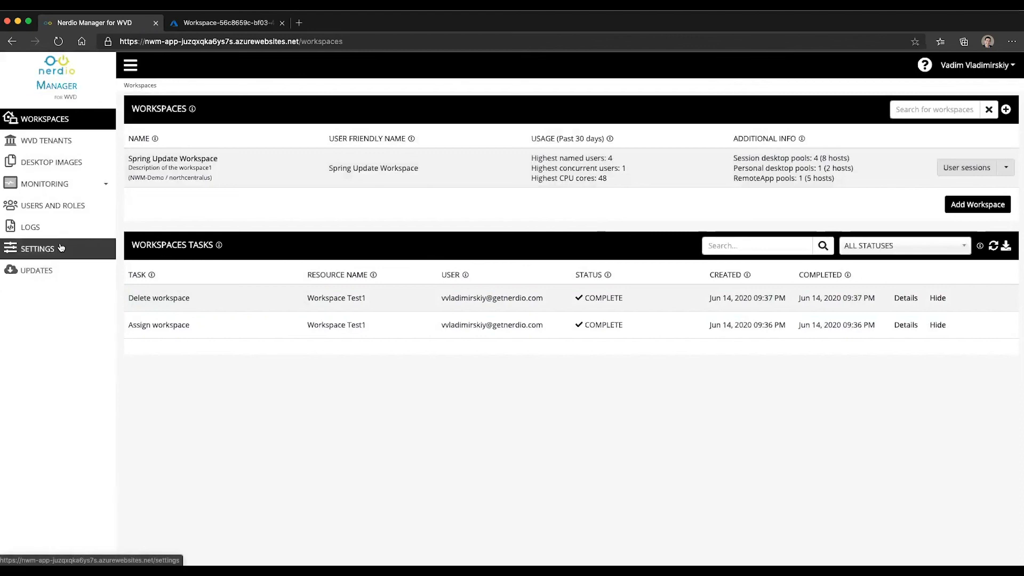
{"action": "mouse_move", "coordinate": [980, 129]}
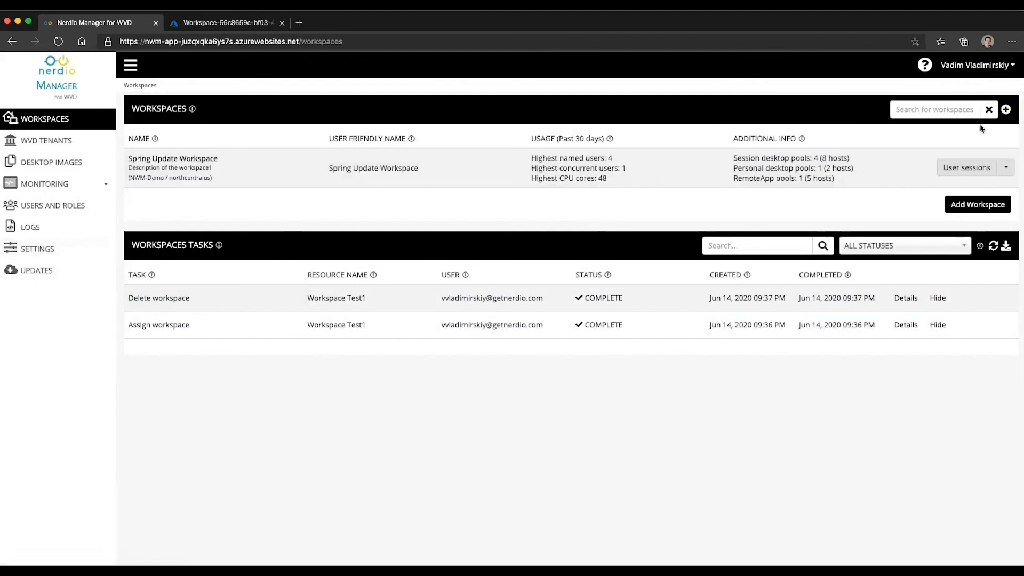
{"action": "mouse_move", "coordinate": [140, 122]}
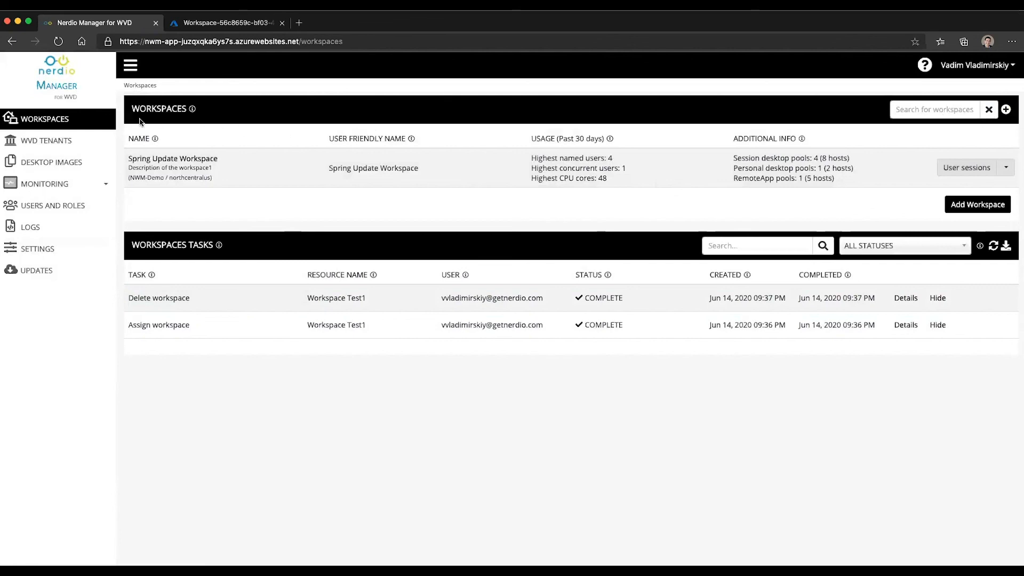